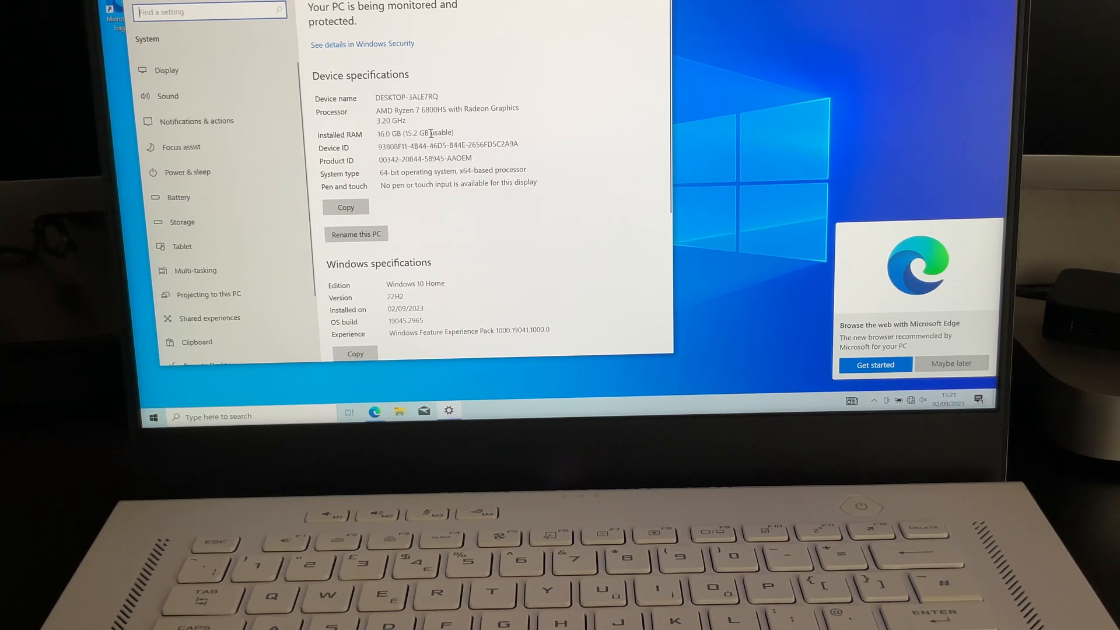
# Close the Settings window to reveal the desktop, then bring up the Start menu.
pyautogui.scroll(-3)
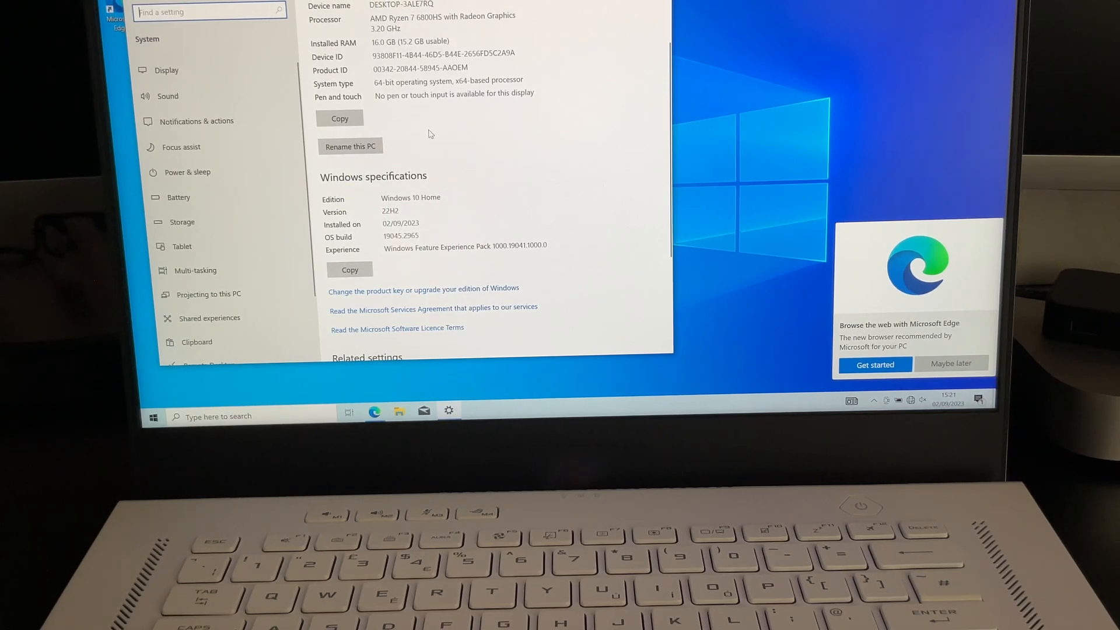
pyautogui.scroll(3)
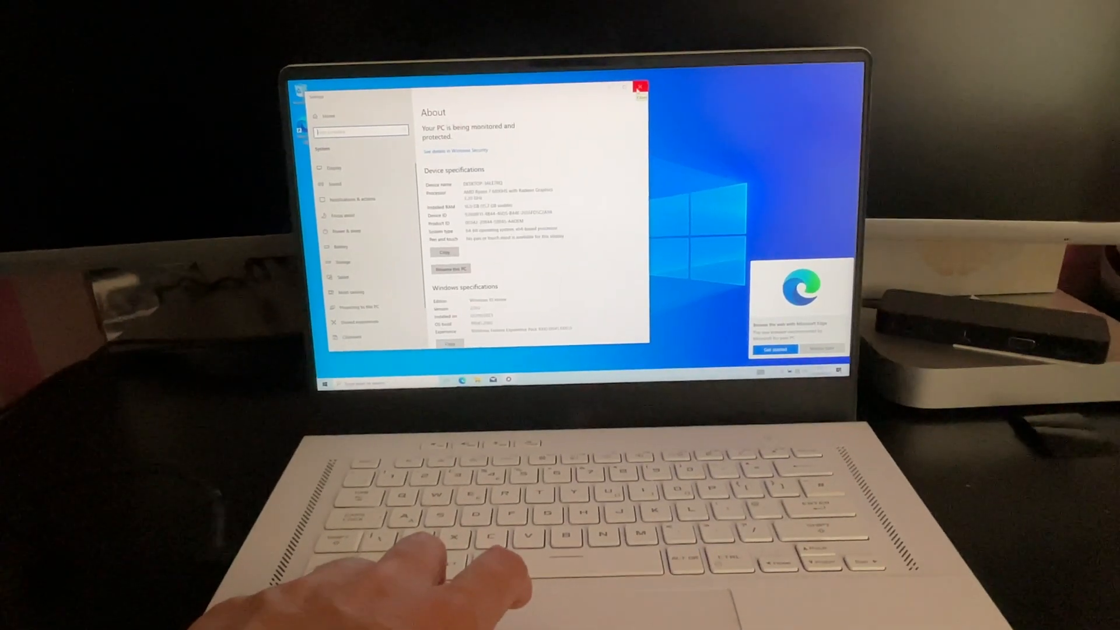
pyautogui.click(639, 87)
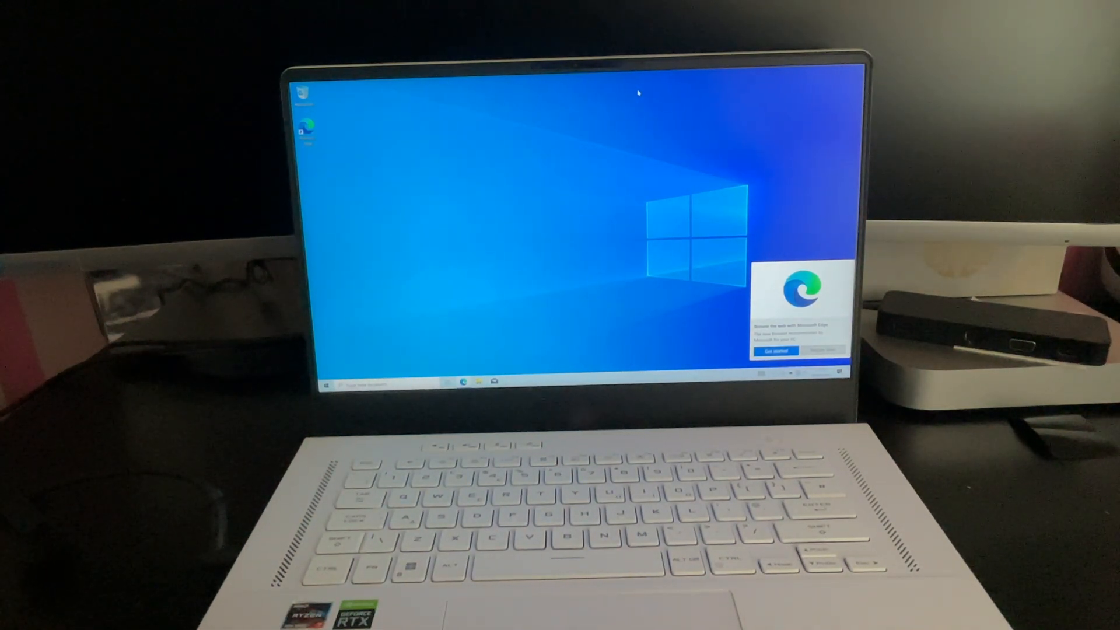
pyautogui.click(326, 384)
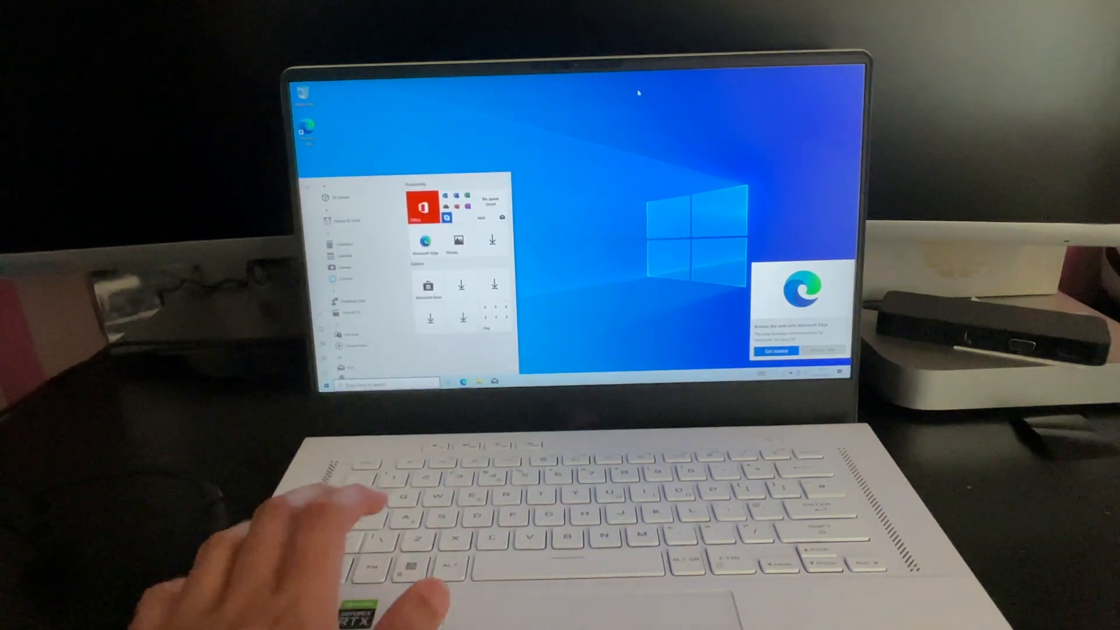